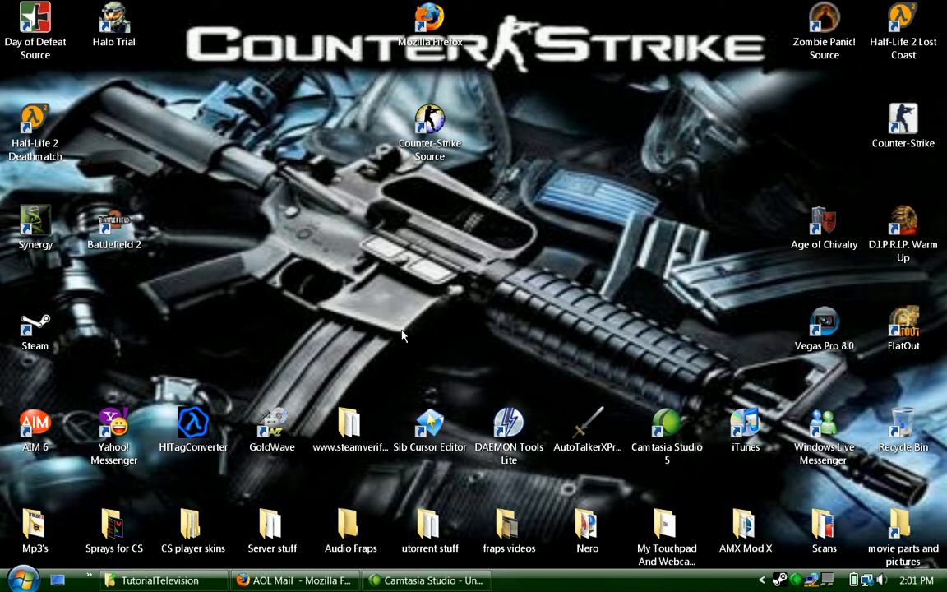
mouse_move(283, 270)
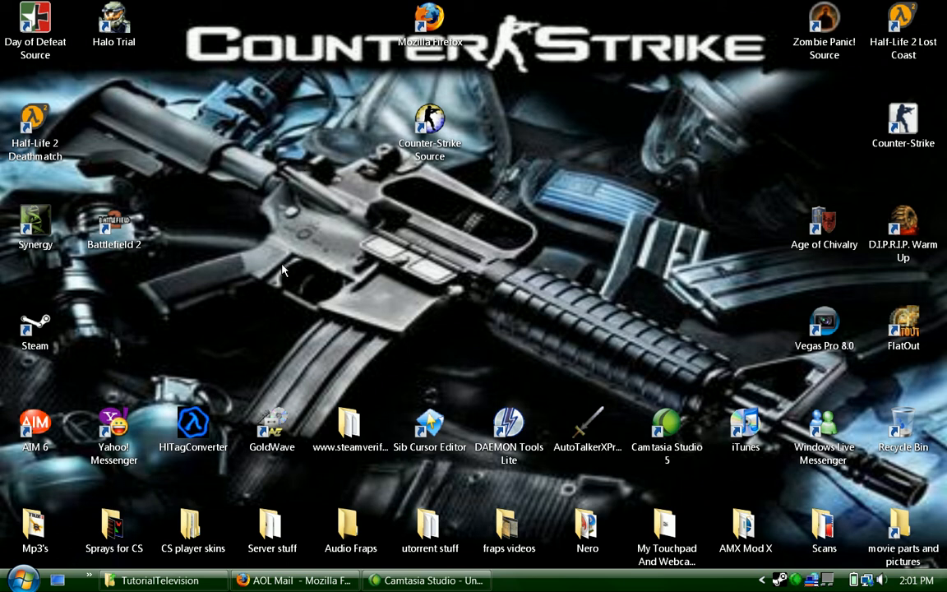
mouse_move(243, 269)
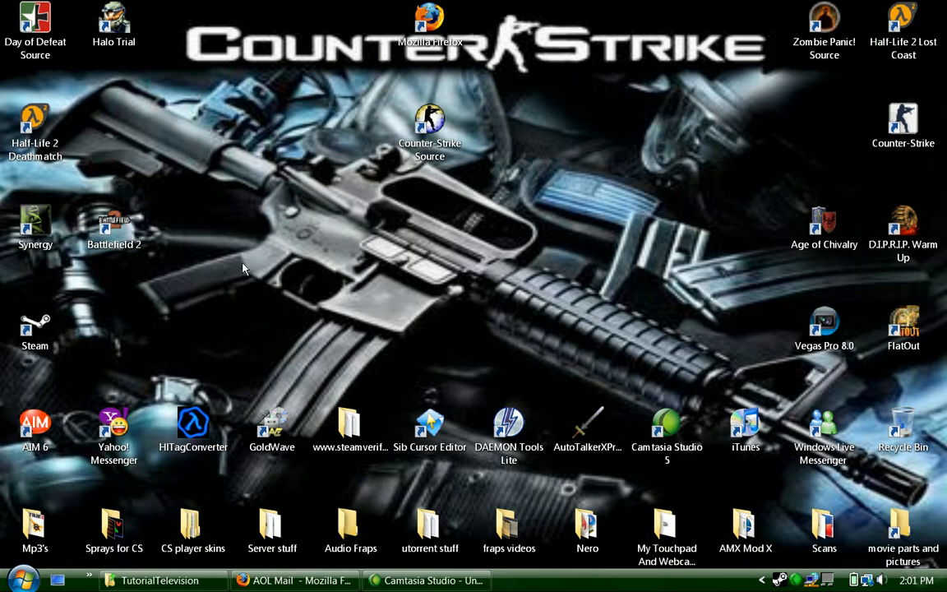
mouse_move(287, 263)
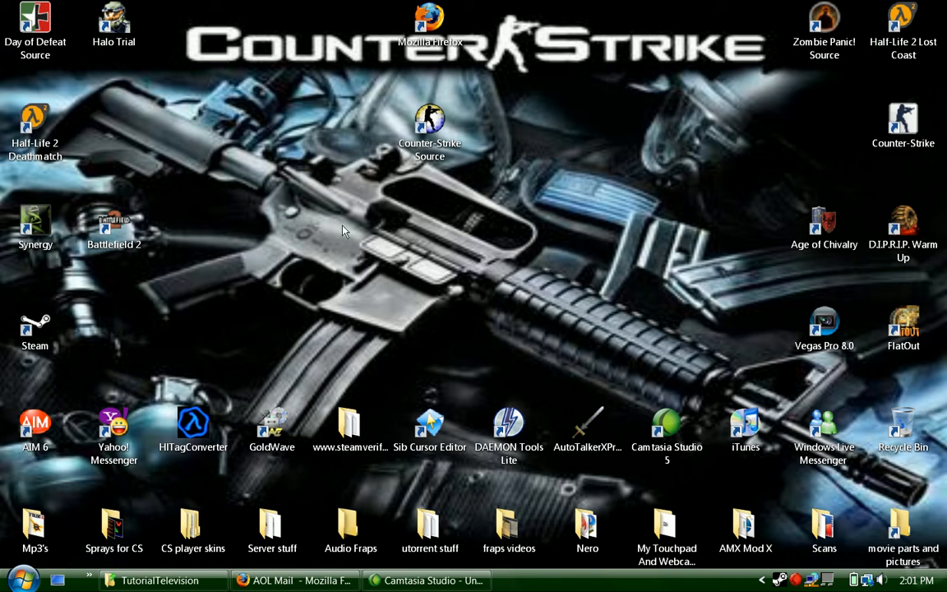
mouse_move(94, 64)
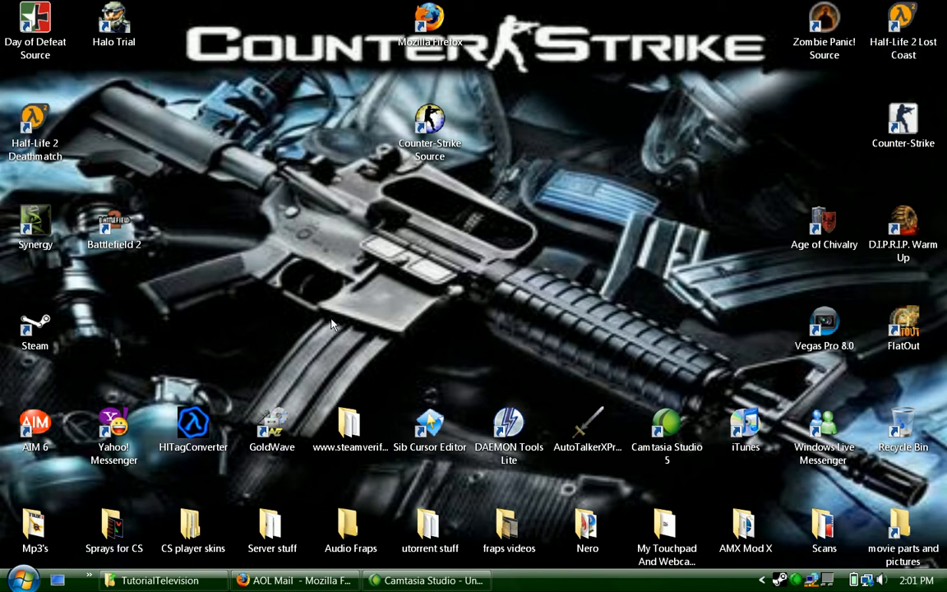
mouse_move(841, 231)
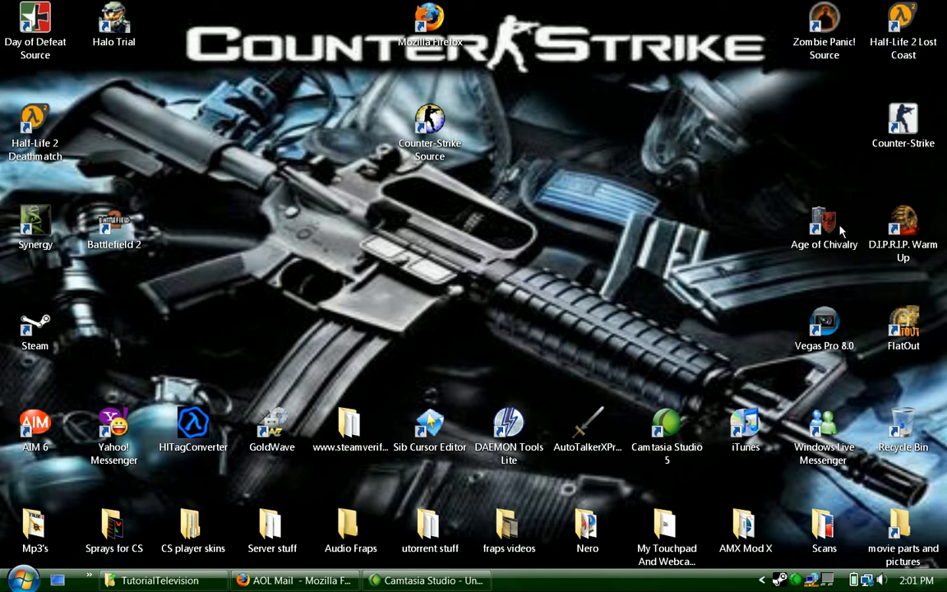
mouse_move(394, 307)
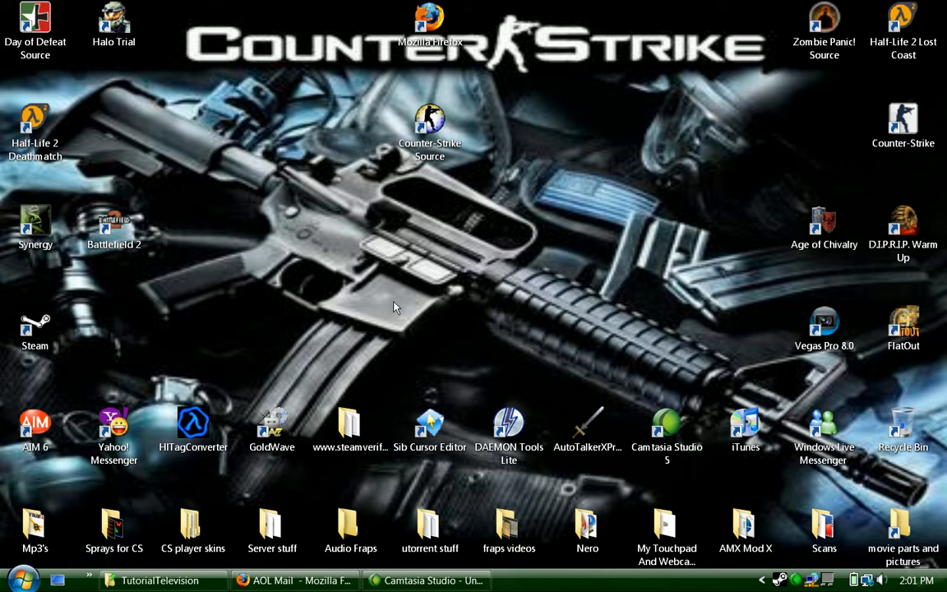
mouse_move(466, 266)
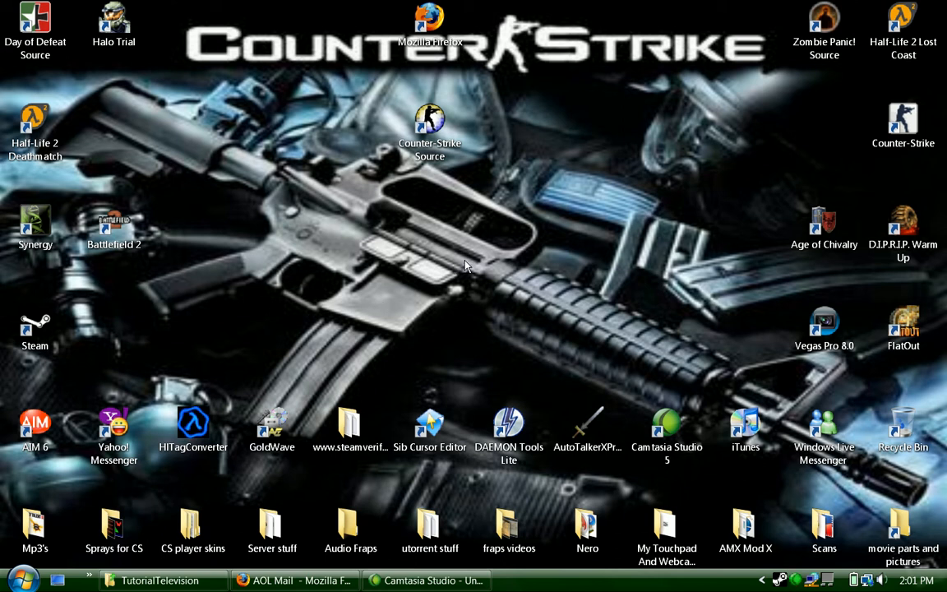
mouse_move(589, 325)
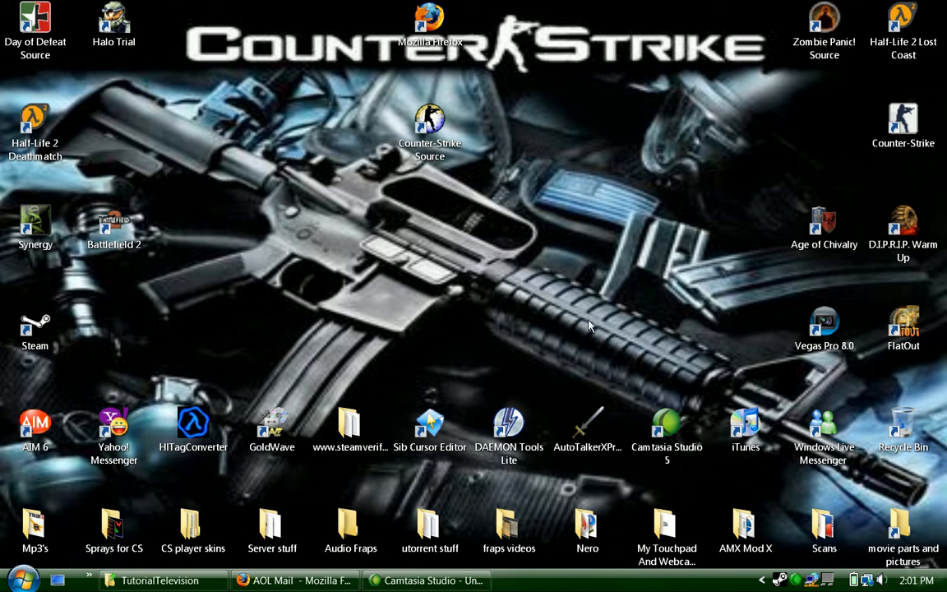
mouse_move(649, 211)
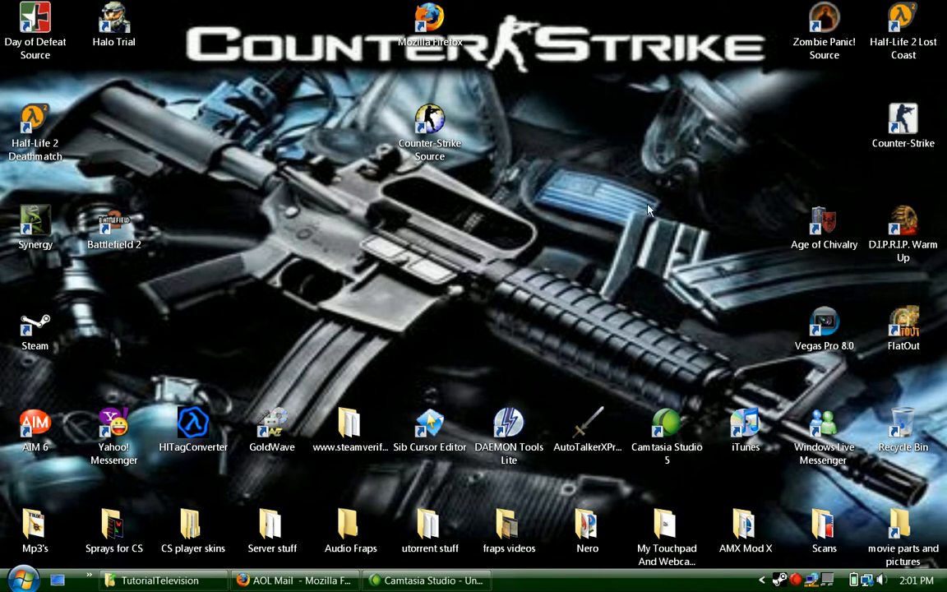
mouse_move(195, 282)
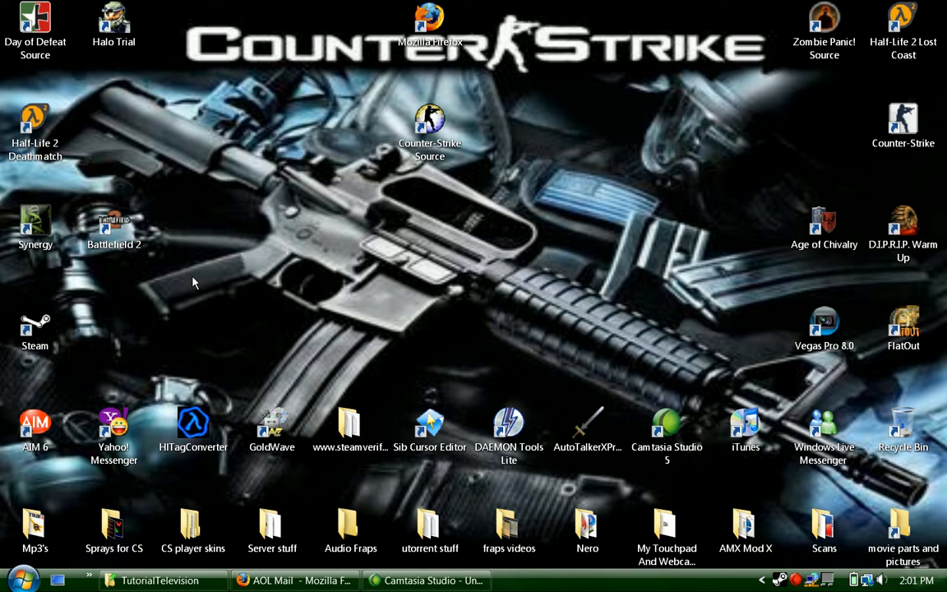
Launch Counter-Strike: Source from its desktop shortcut and wait for loading
double_click(429, 119)
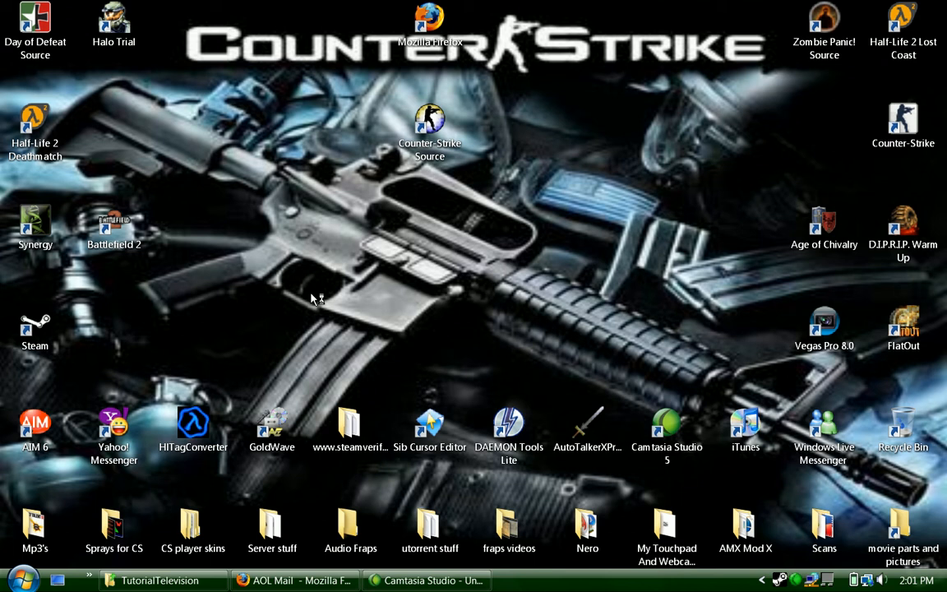
mouse_move(321, 318)
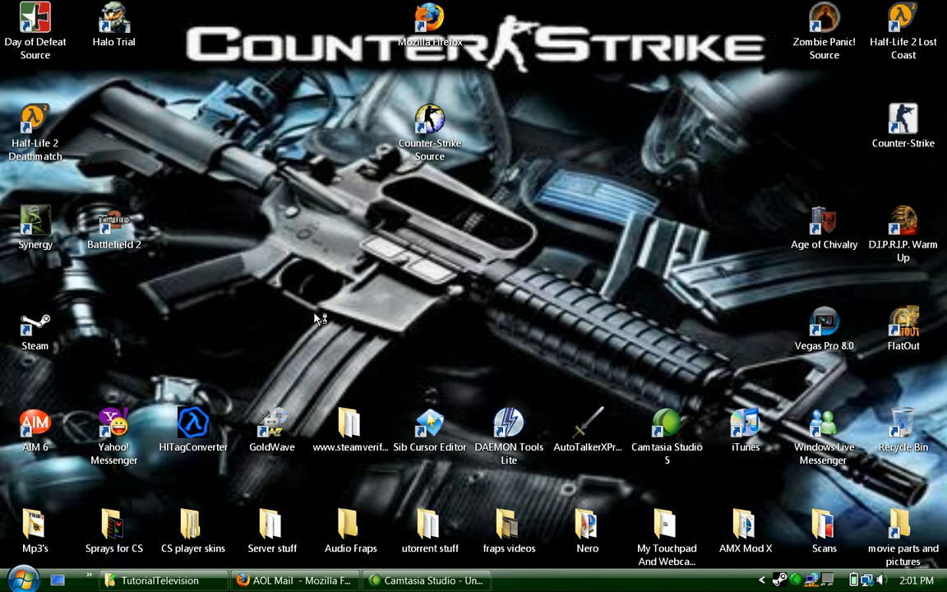
double_click(430, 123)
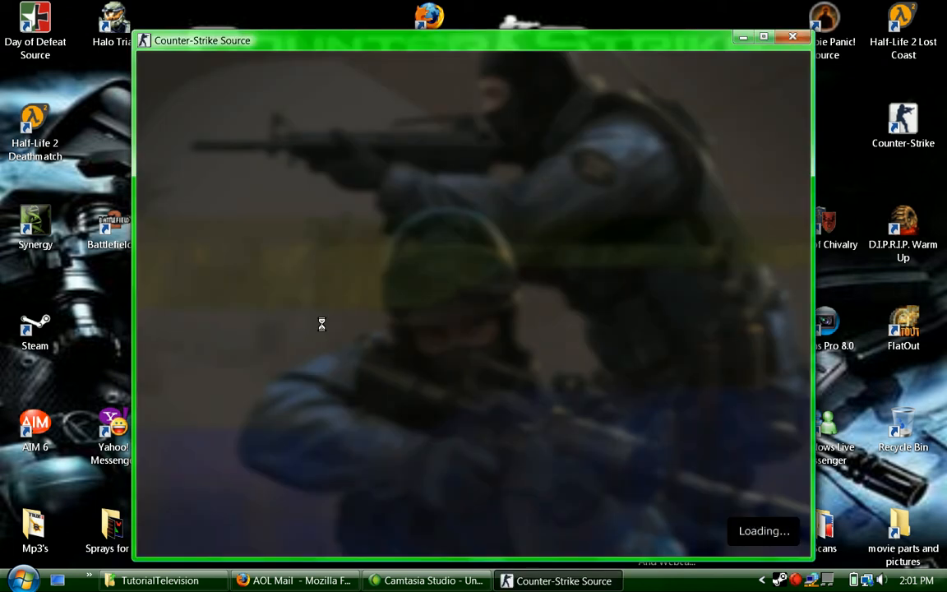
mouse_move(324, 330)
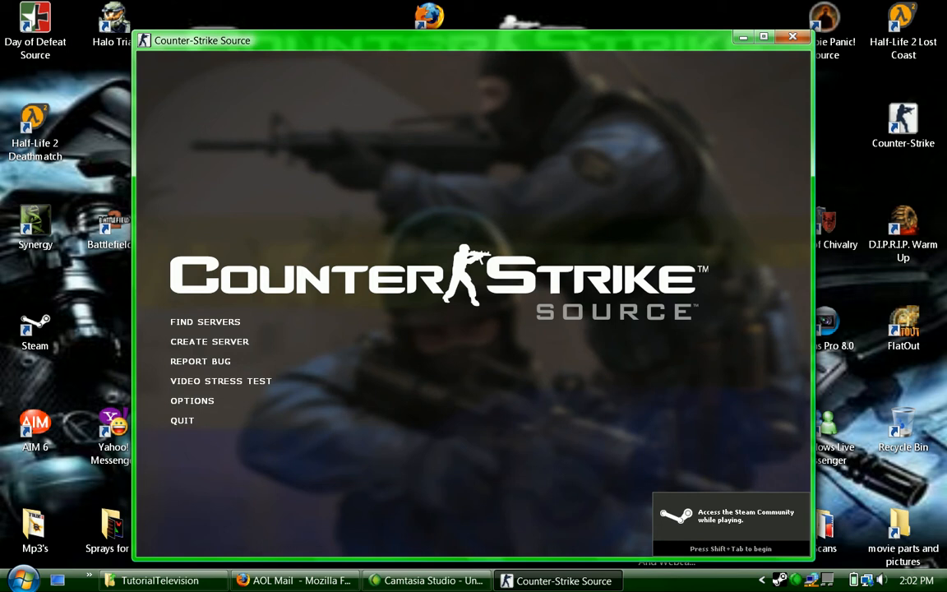
mouse_move(629, 202)
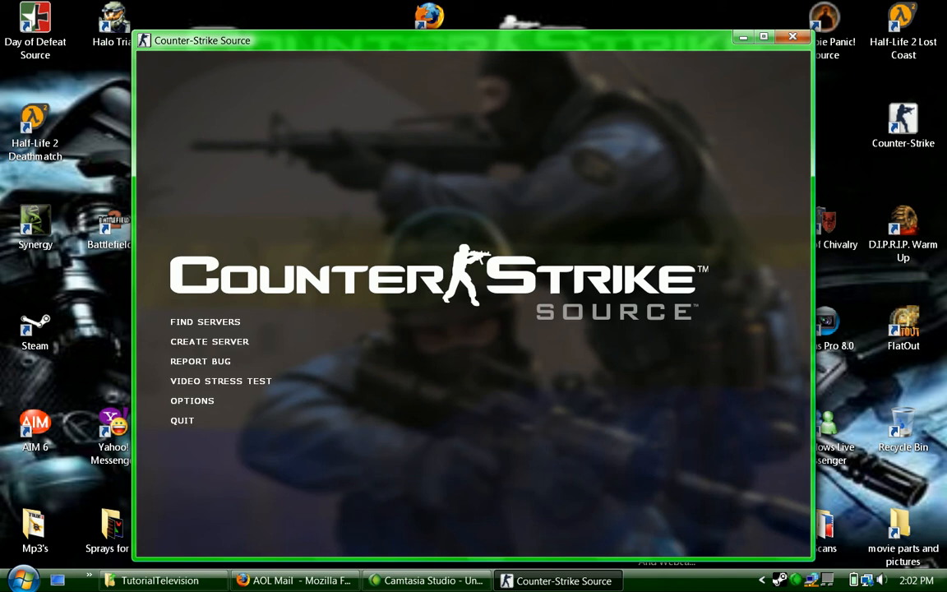
Enable the developer console under Options > Keyboard > Advanced
left_click(191, 401)
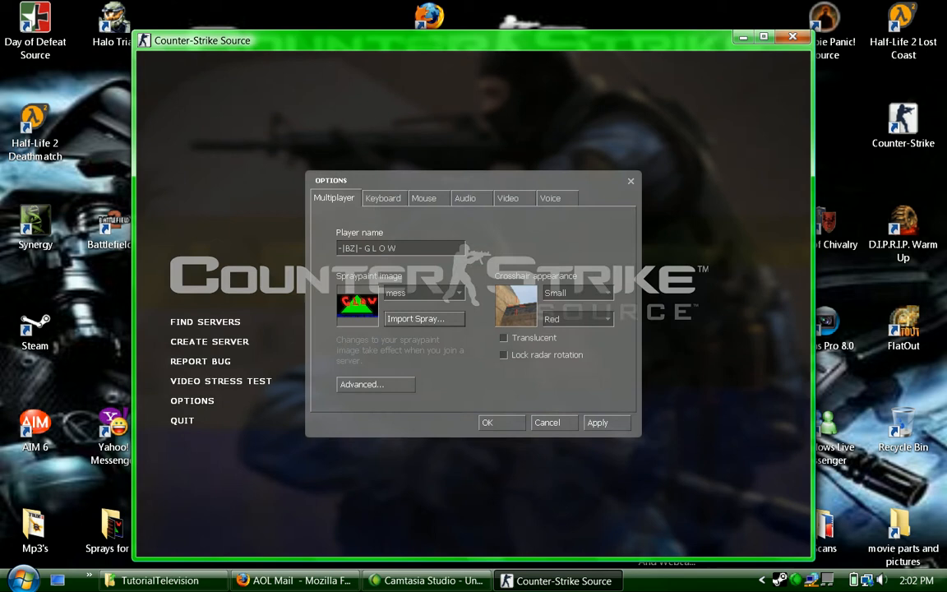
left_click(382, 198)
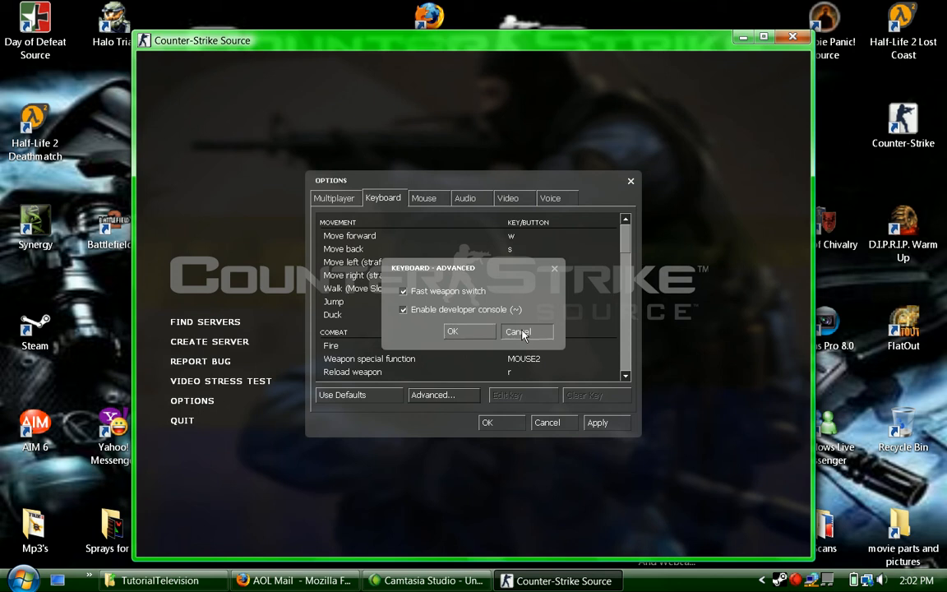
left_click(518, 331)
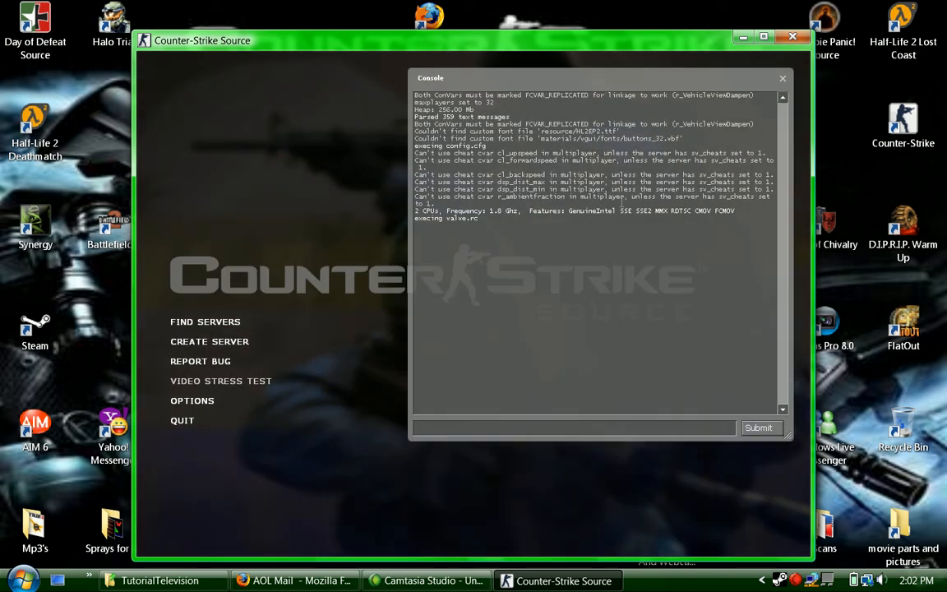
mouse_move(728, 374)
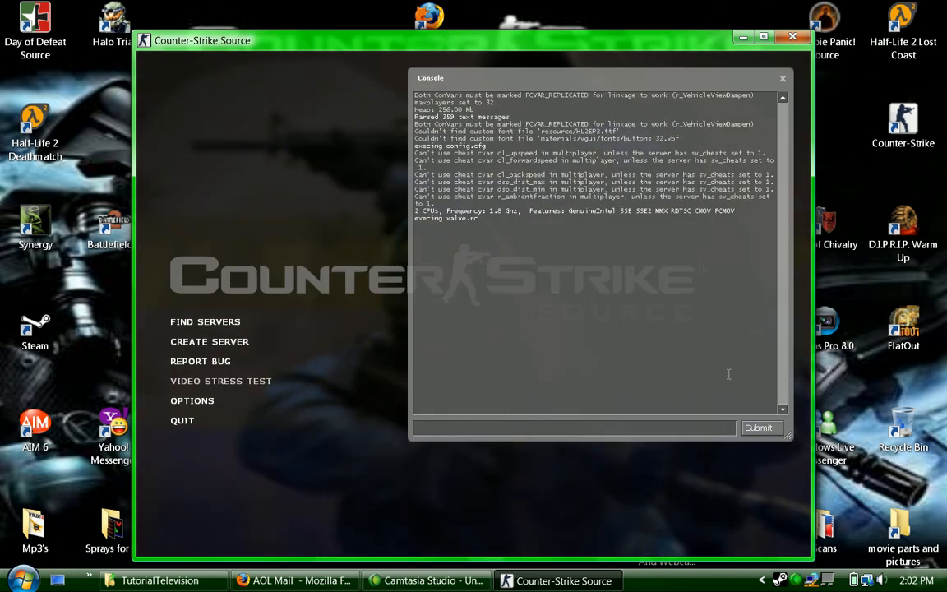
Enter fps_max 99999 in the console to lift the frame-rate cap
type("fps_max")
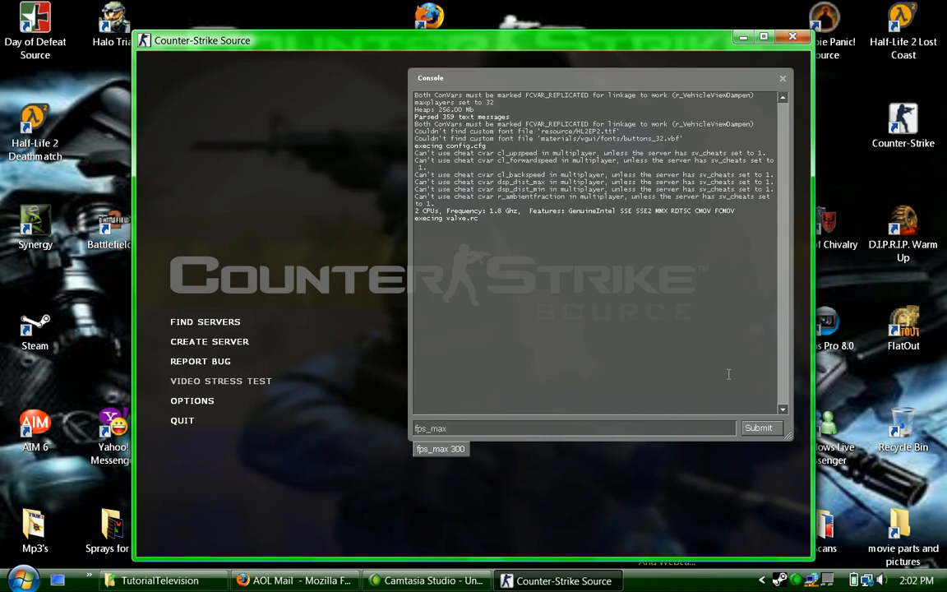
type("99")
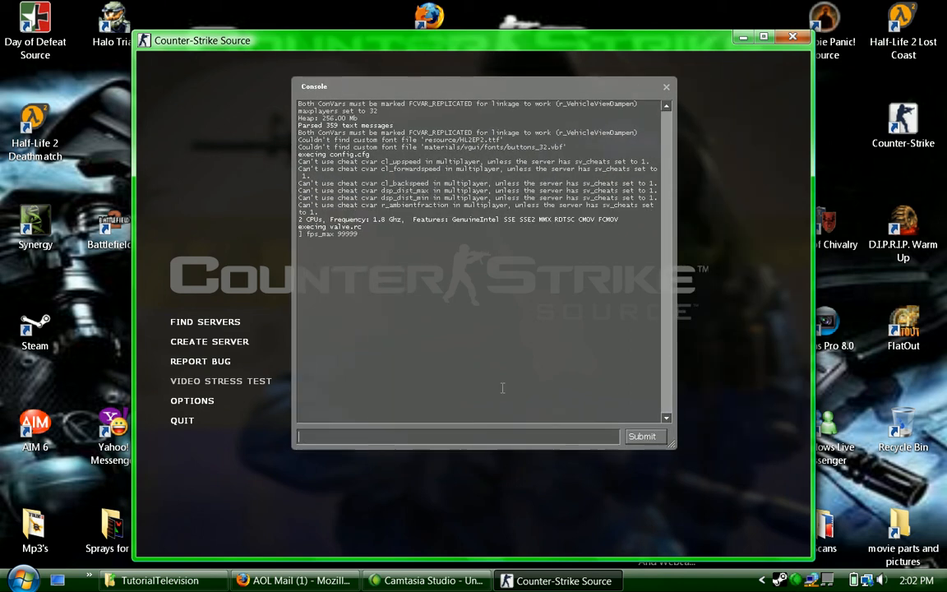
double_click(345, 233)
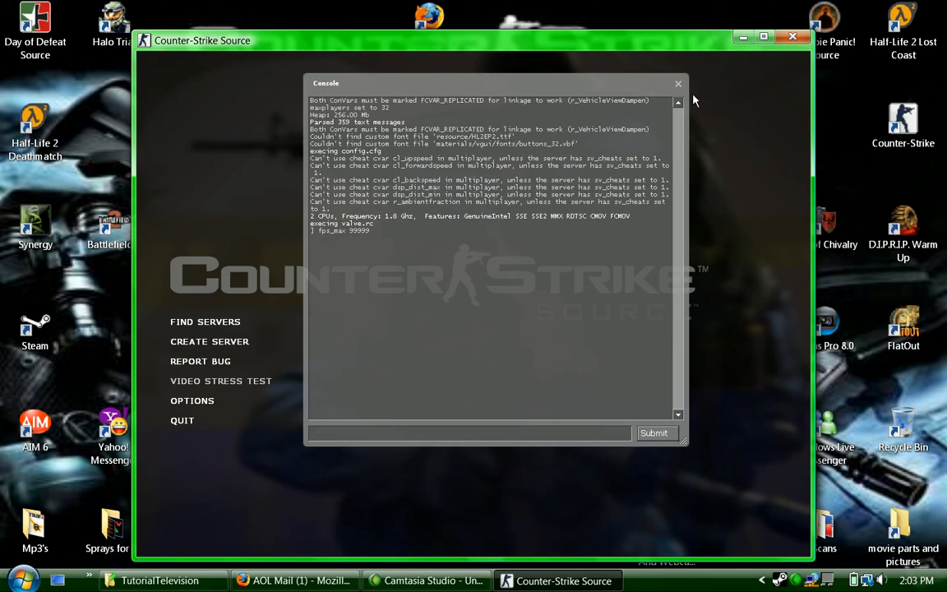
mouse_move(784, 68)
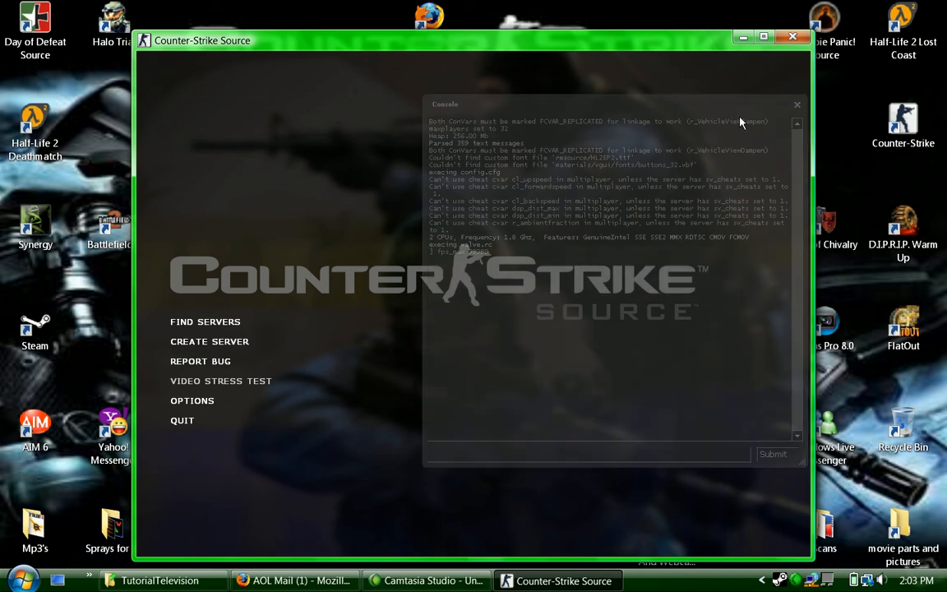
Close the Console window to return to the main menu
left_click(797, 104)
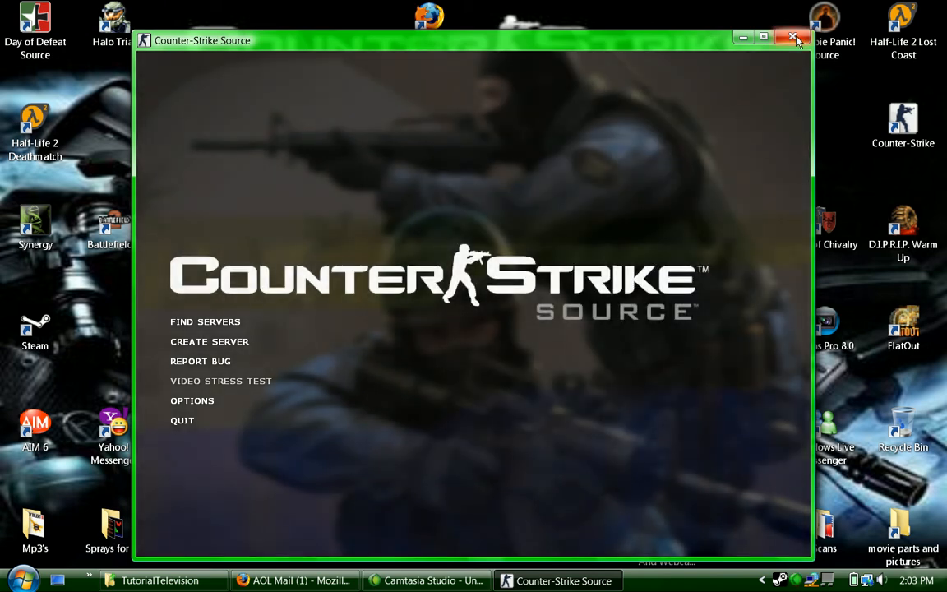
Exit Counter-Strike: Source with the window's close button
left_click(794, 37)
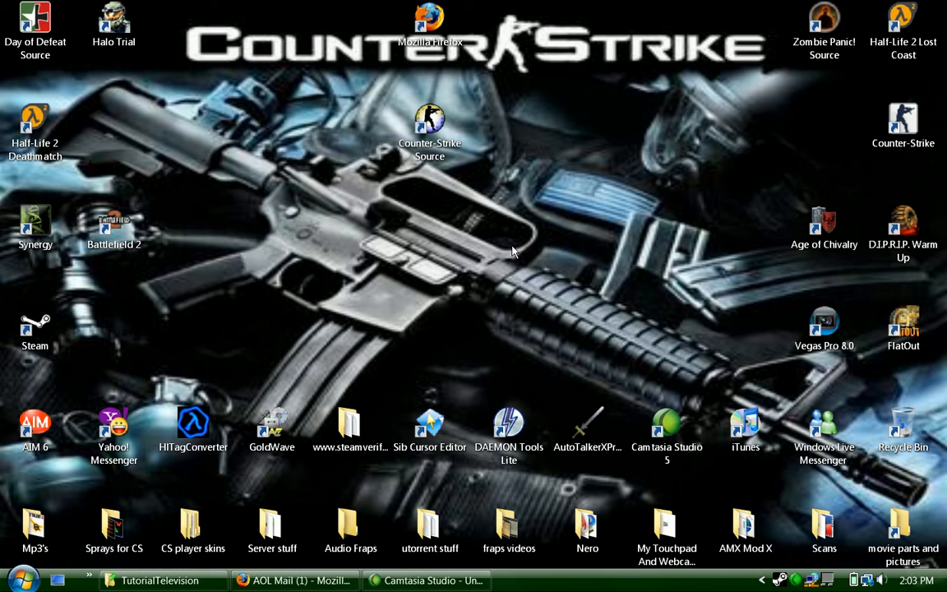
mouse_move(791, 237)
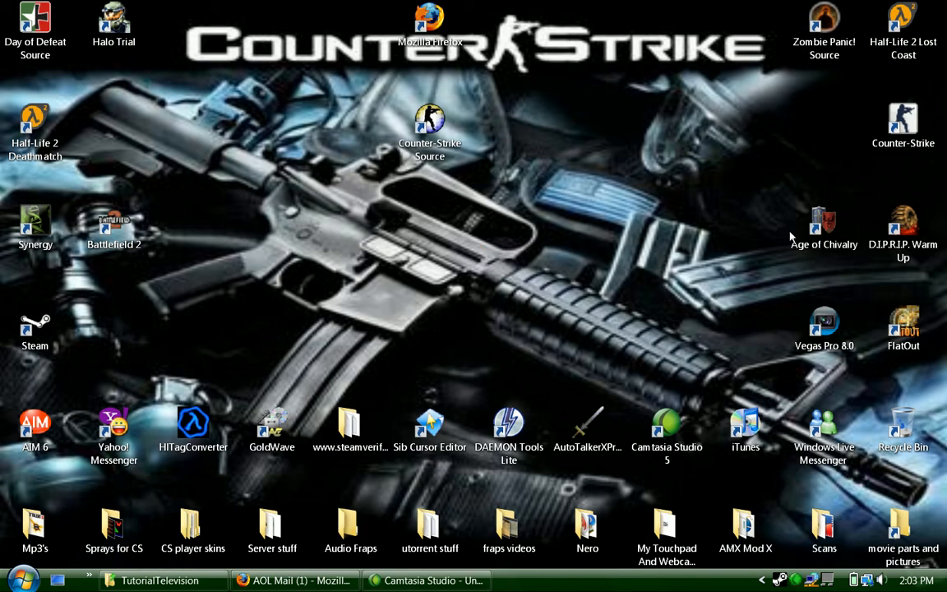
mouse_move(606, 267)
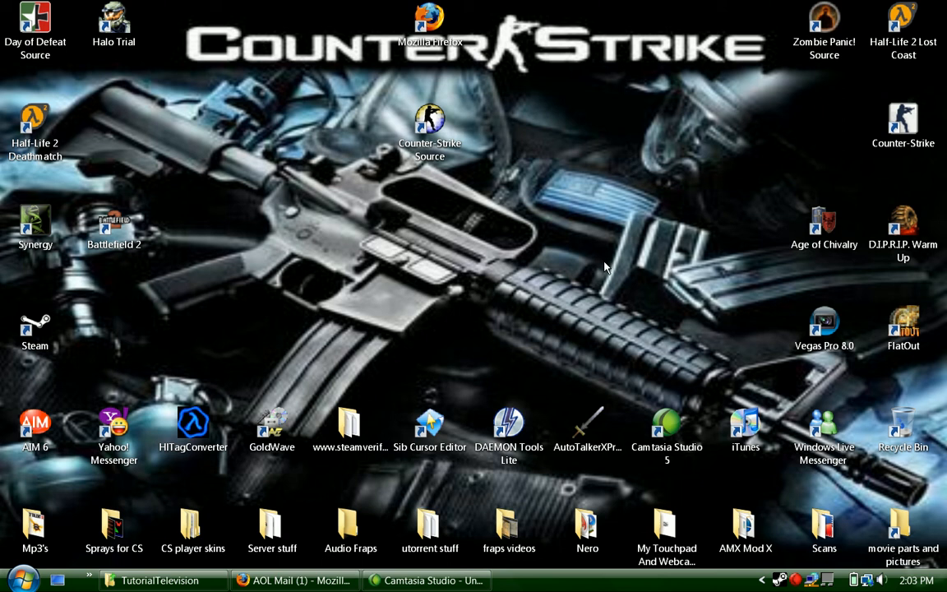
mouse_move(415, 289)
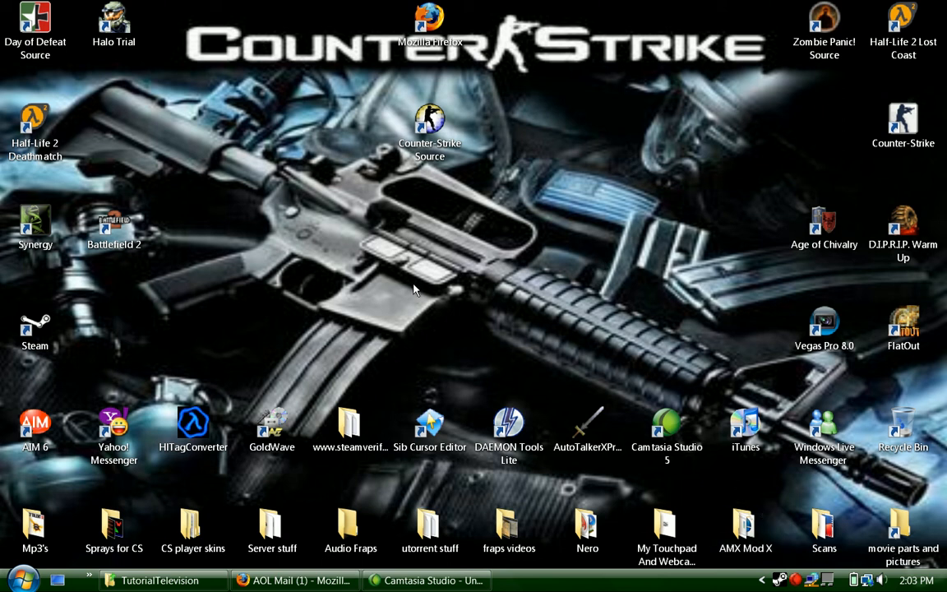
mouse_move(577, 246)
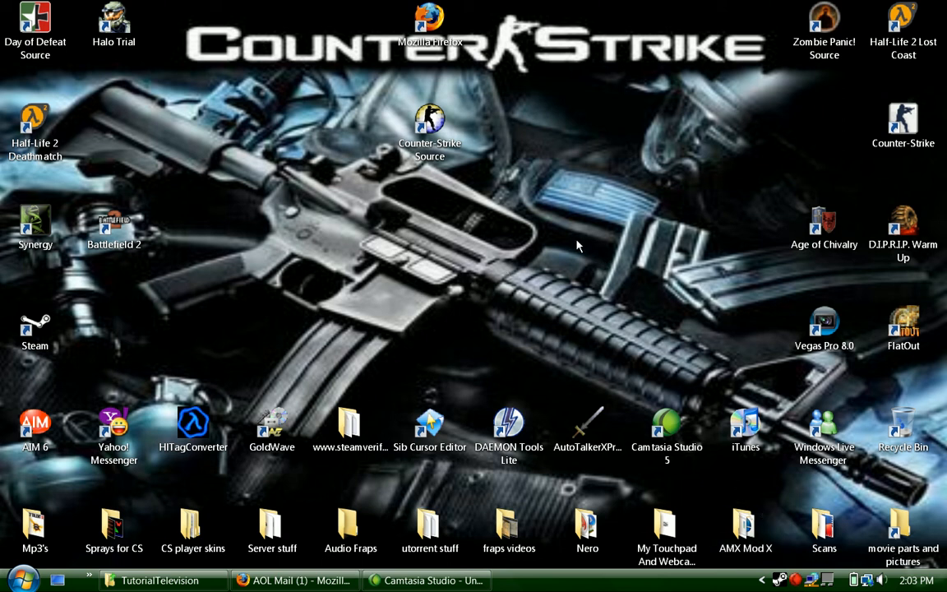
mouse_move(690, 404)
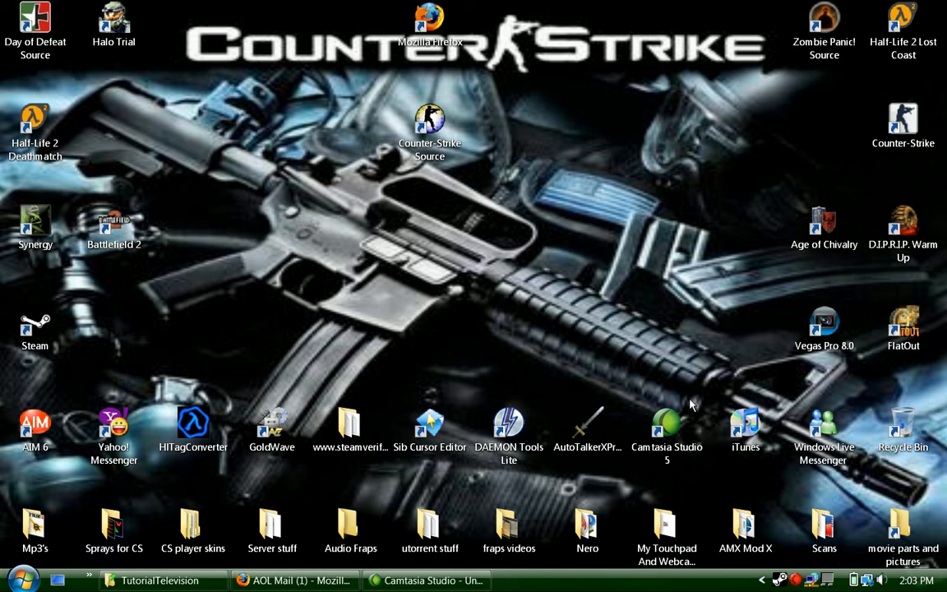
mouse_move(779, 478)
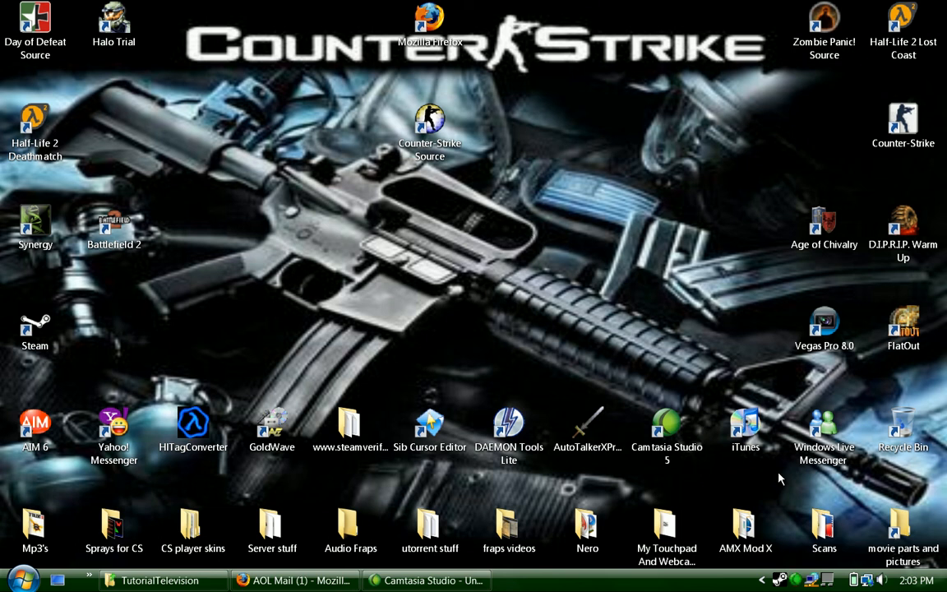